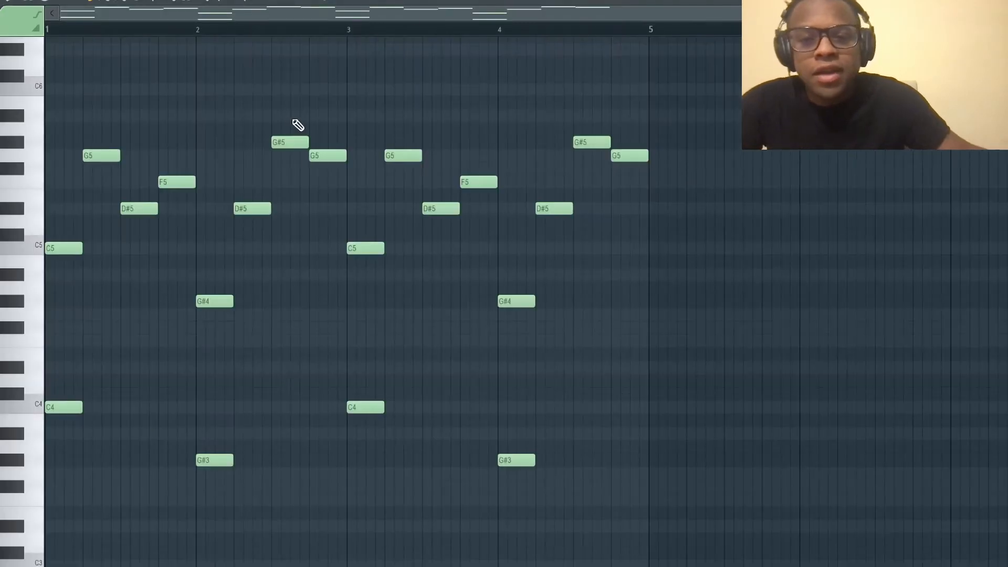
# Apply Flip horizontally in the Score flipper so the notes play in reverse order.
pyautogui.click(186, 29)
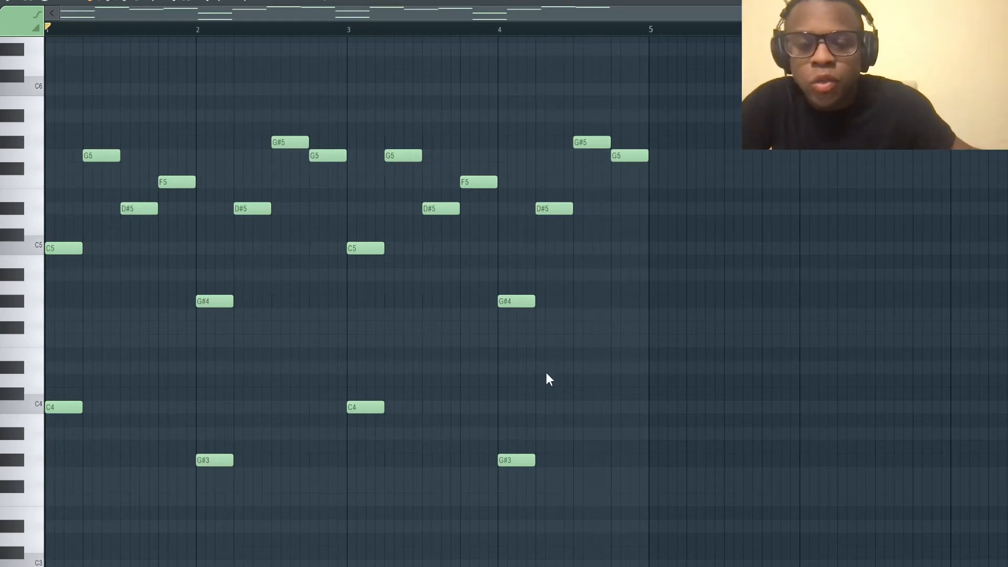
pyautogui.moveTo(529, 454)
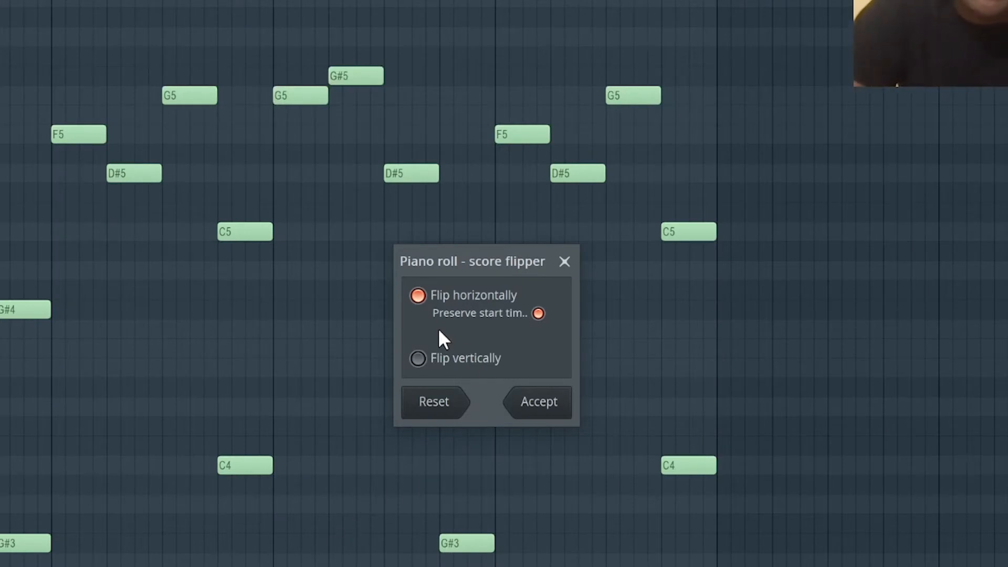
pyautogui.moveTo(423, 251)
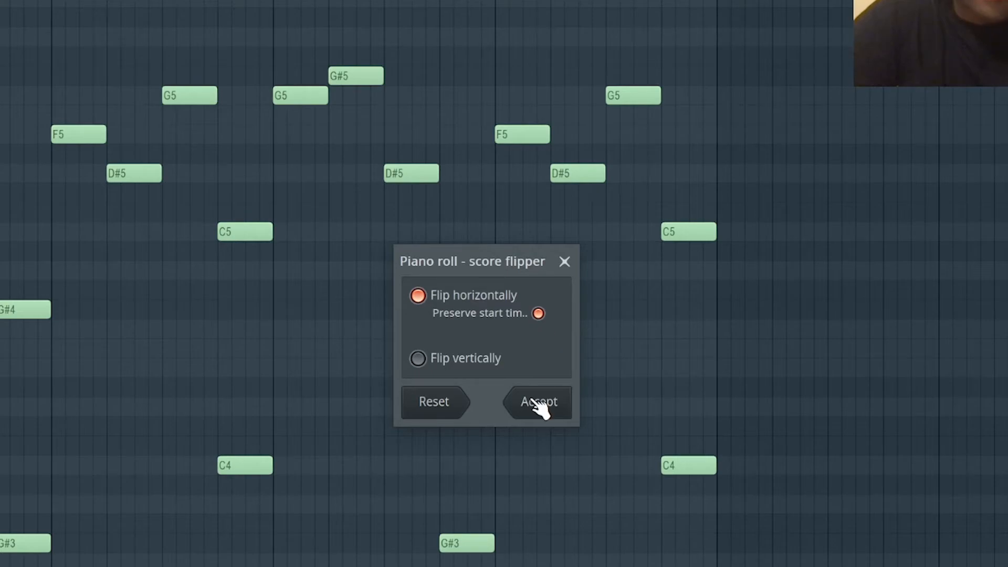
pyautogui.click(538, 401)
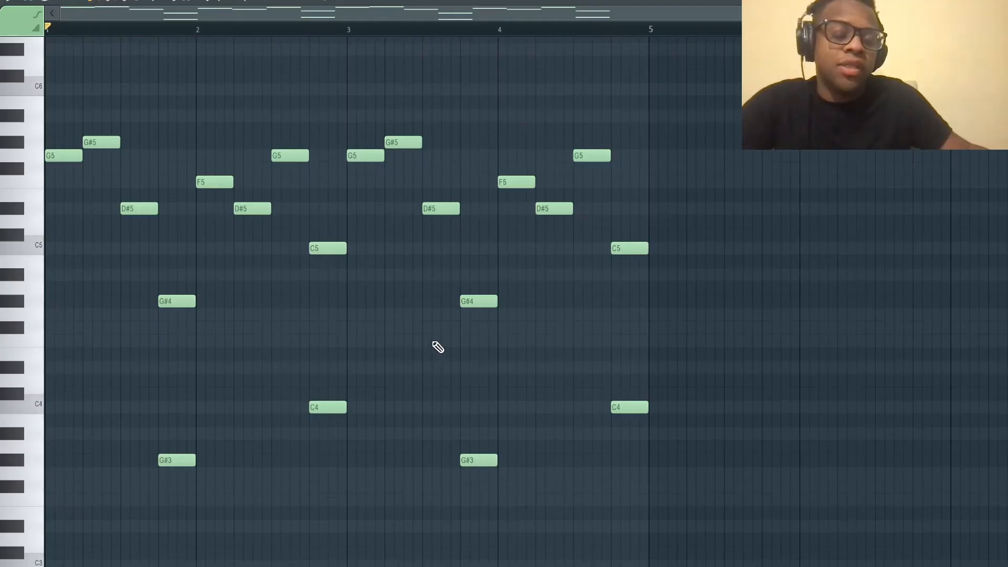
pyautogui.moveTo(636, 308)
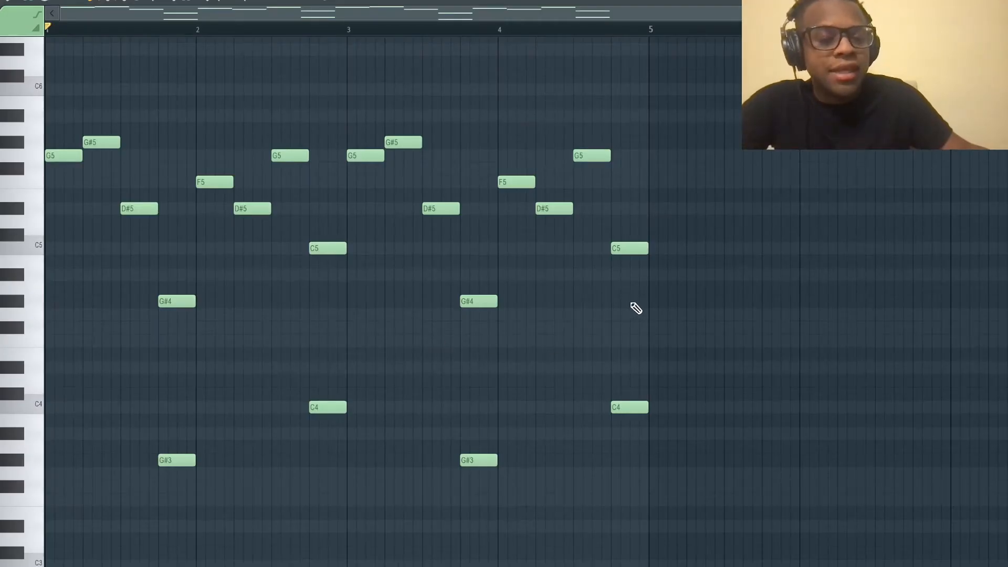
pyautogui.moveTo(38, 402)
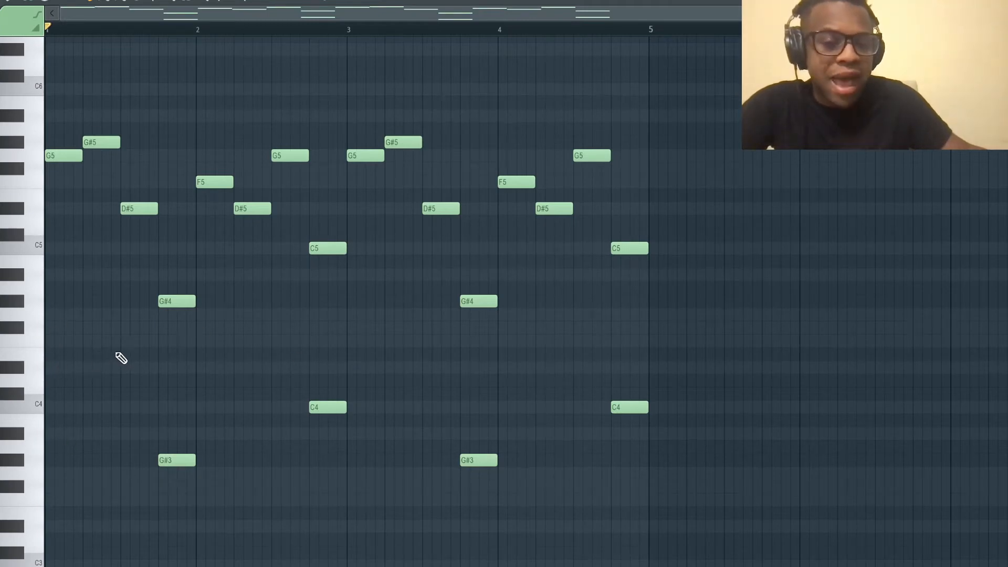
# Drag the low G# and C chord notes left onto the bar downbeats and play back.
pyautogui.moveTo(153, 248); pyautogui.dragTo(675, 477)
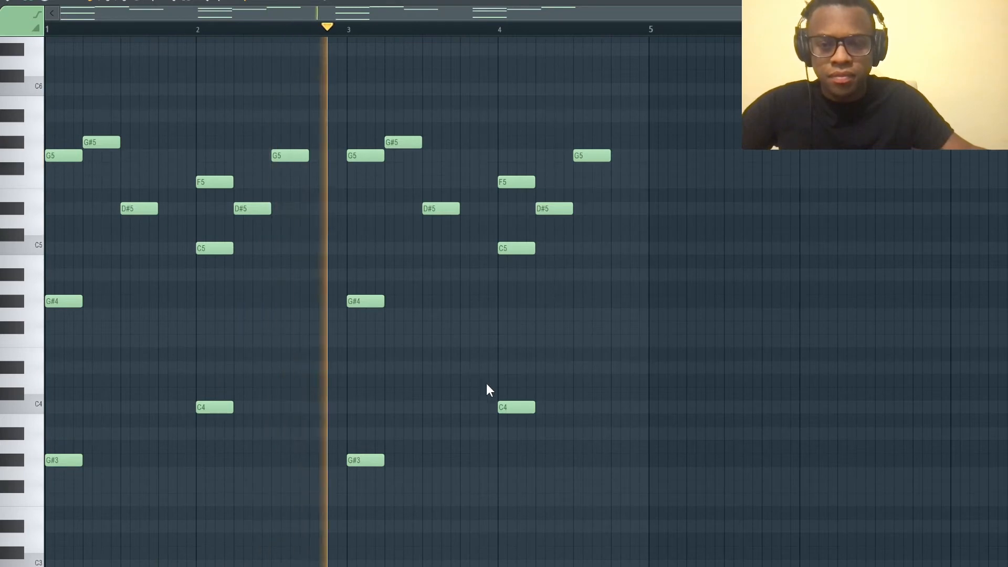
pyautogui.click(503, 27)
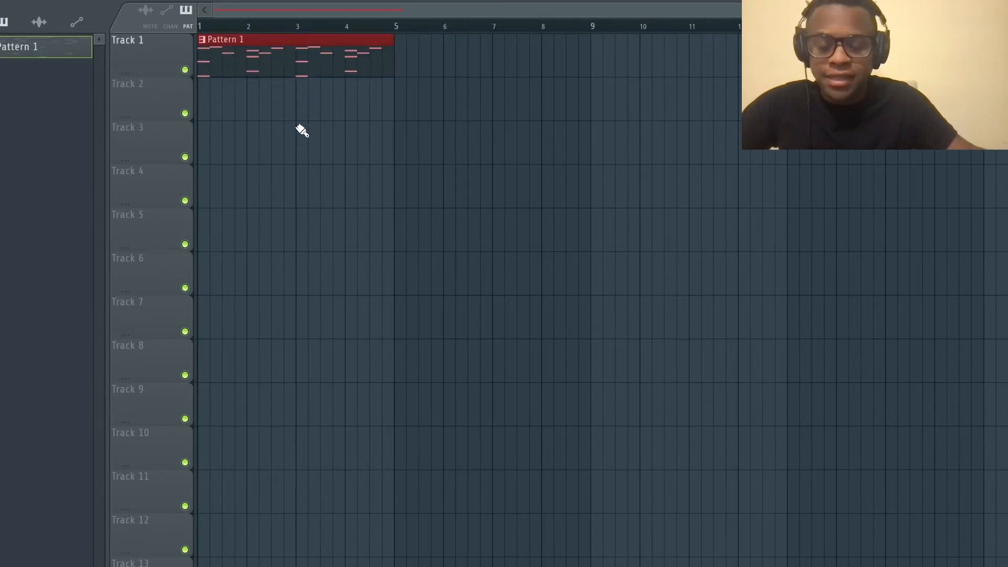
pyautogui.moveTo(282, 180)
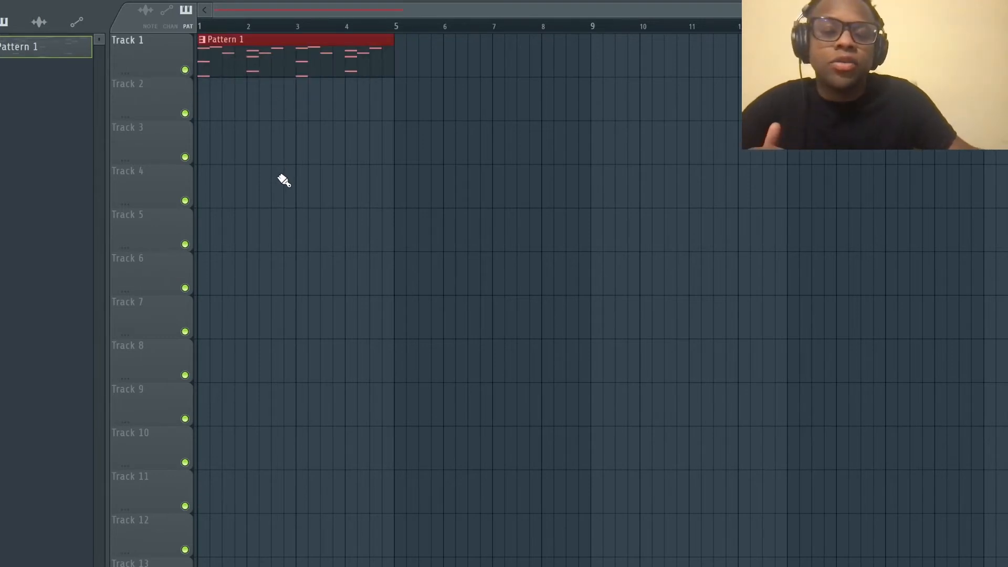
pyautogui.moveTo(265, 199)
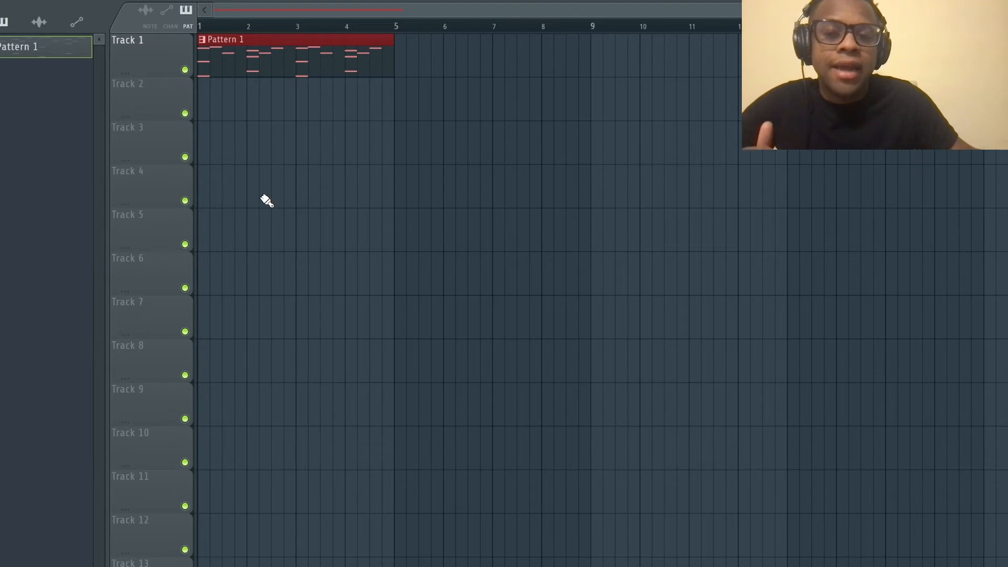
pyautogui.moveTo(269, 223)
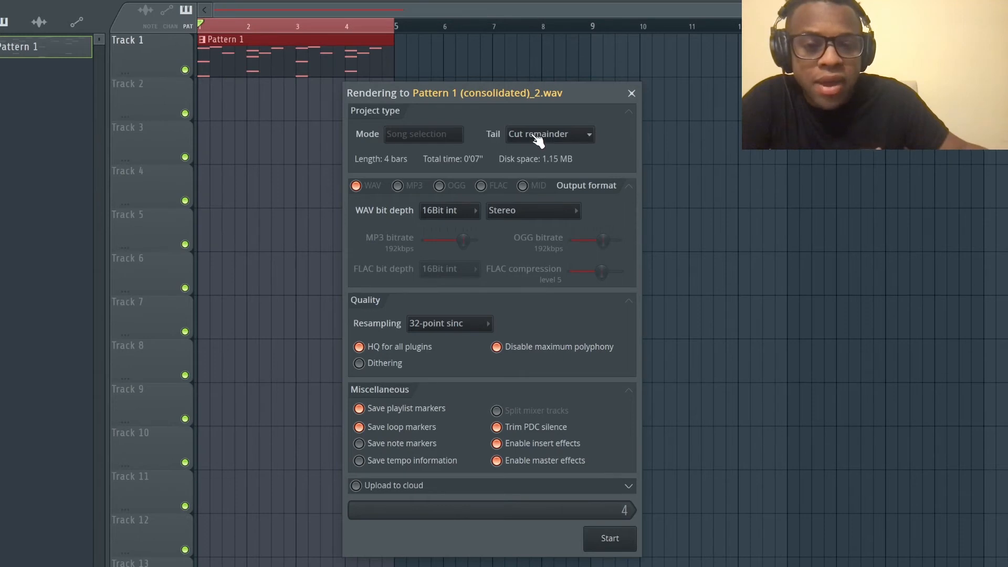
pyautogui.moveTo(571, 353)
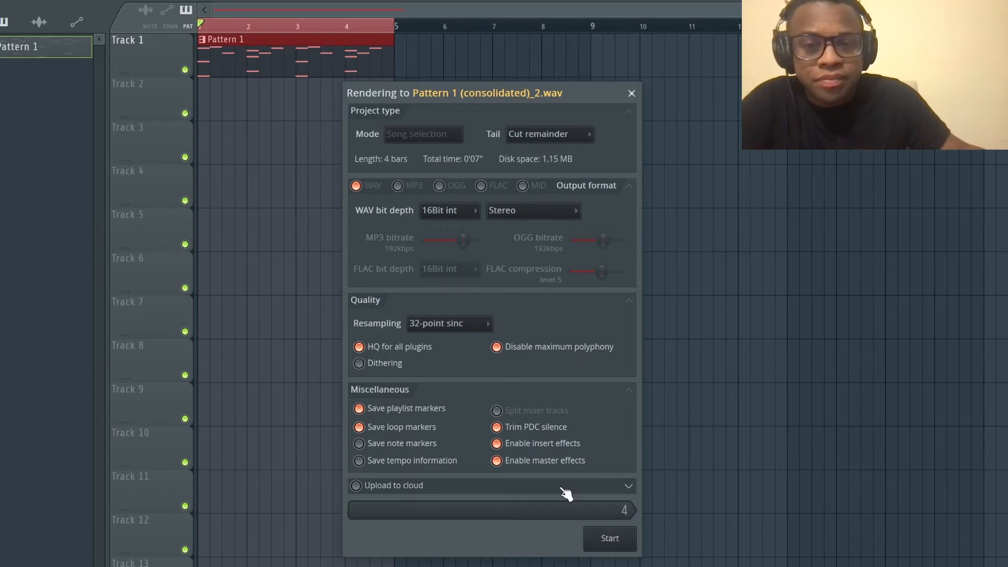
# Start the WAV render to create the 'Pattern 1 (consolidated)' clip on Track 1.
pyautogui.click(608, 538)
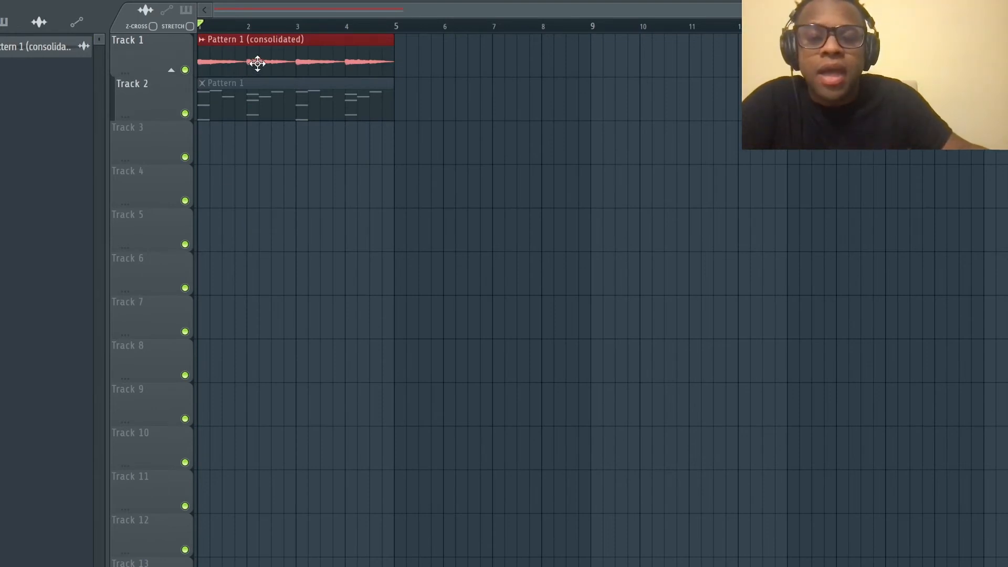
pyautogui.doubleClick(257, 63)
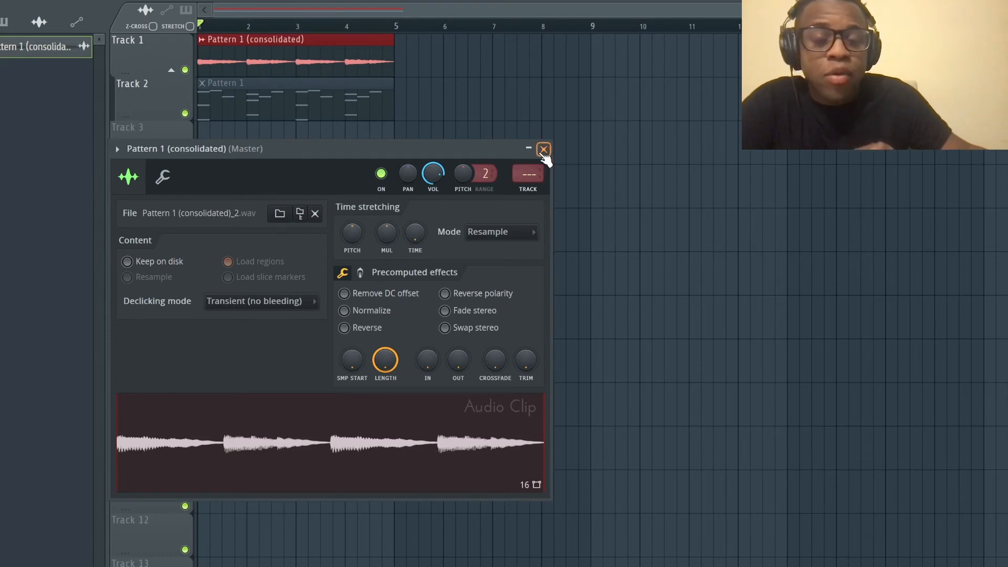
pyautogui.click(542, 149)
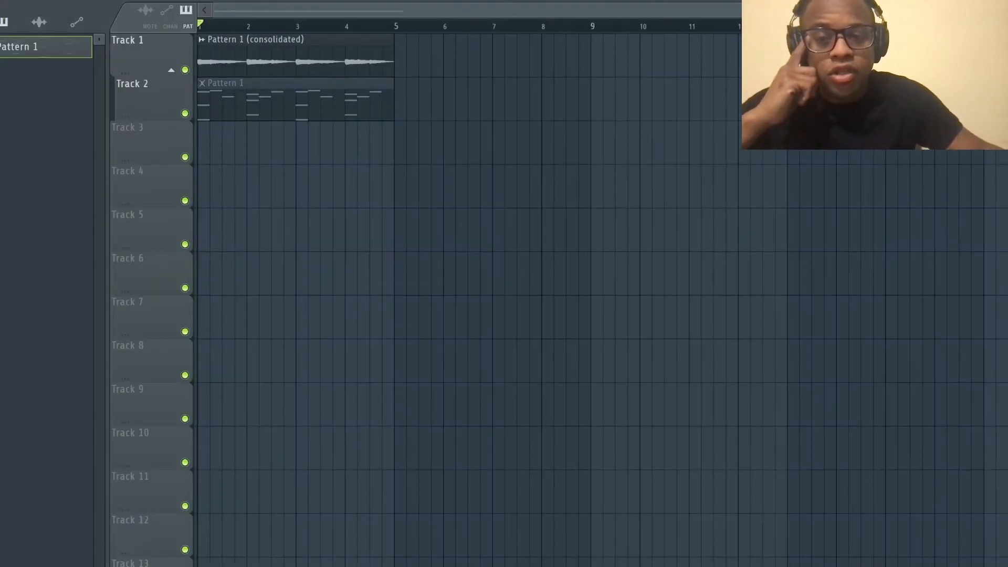
# Enable Reverse under Precomputed effects on the consolidated clip so it plays backwards.
pyautogui.doubleClick(290, 62)
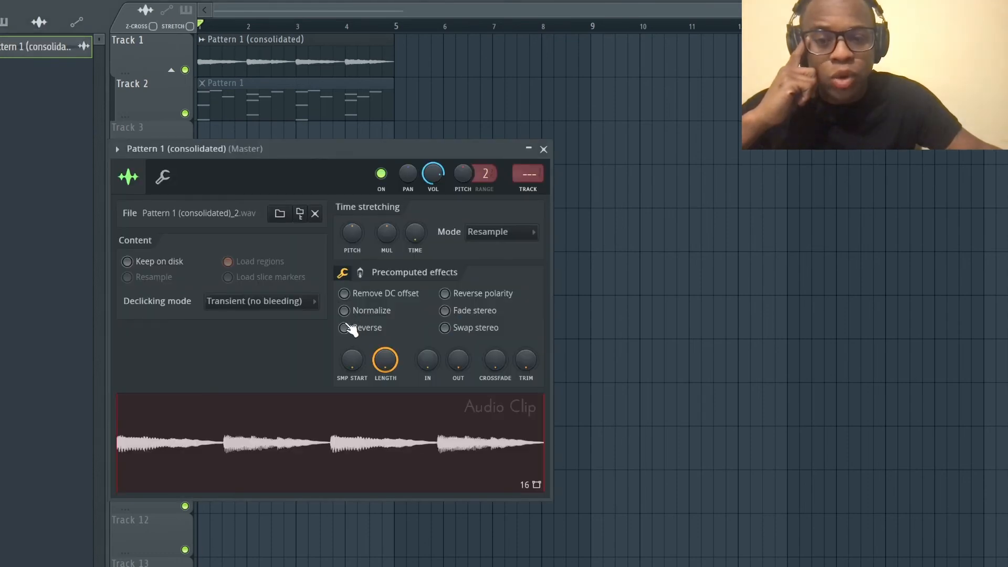
pyautogui.click(543, 148)
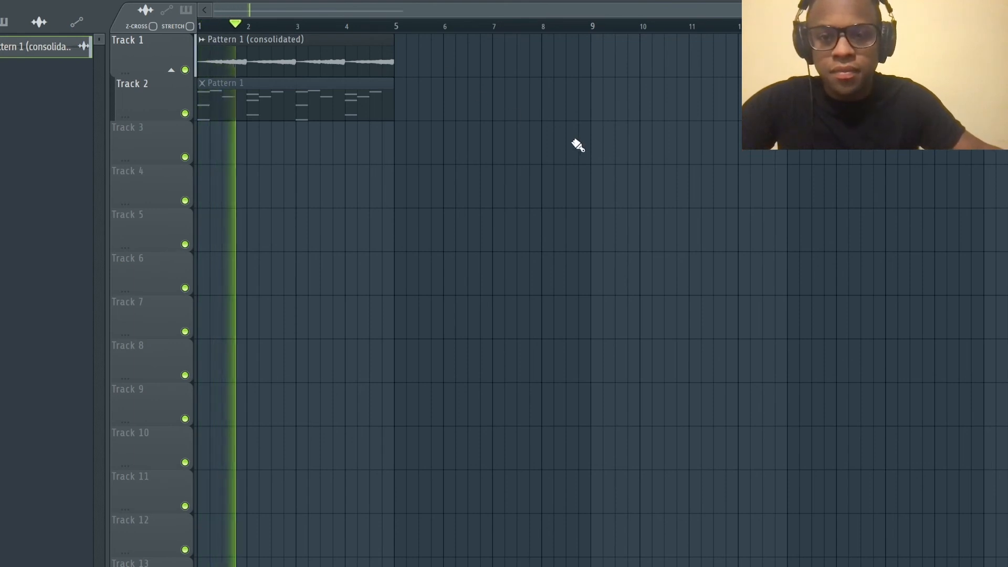
pyautogui.click(293, 25)
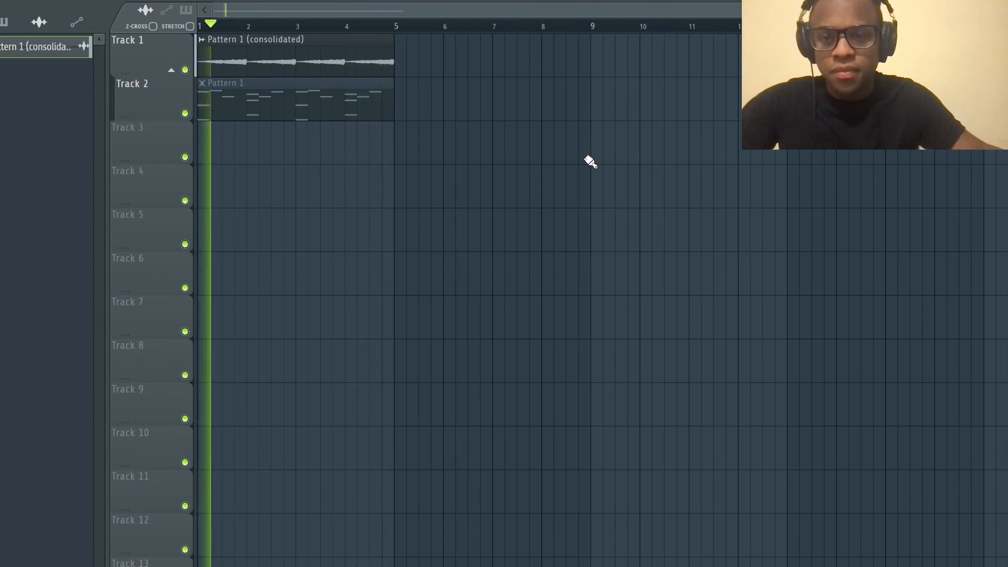
pyautogui.click(267, 24)
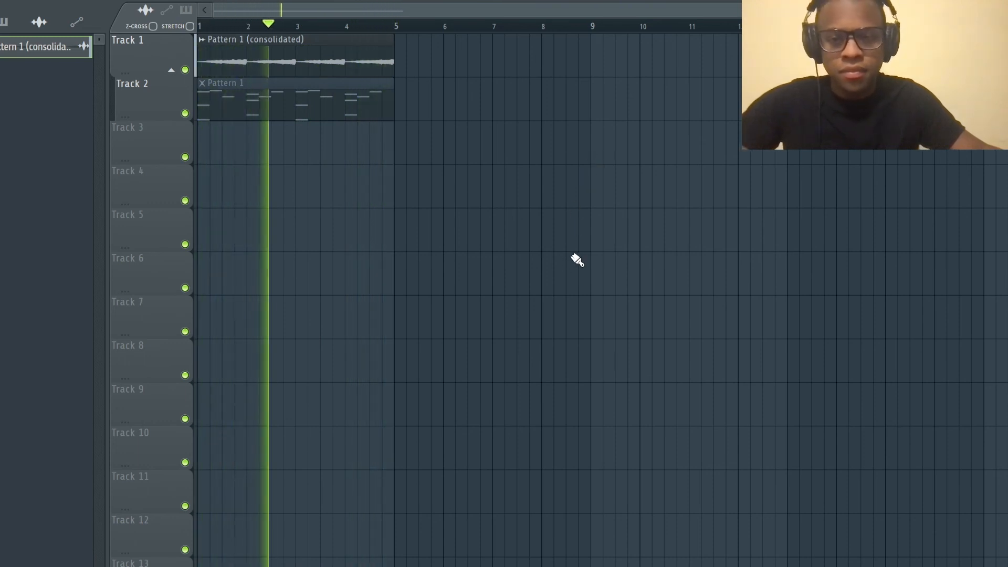